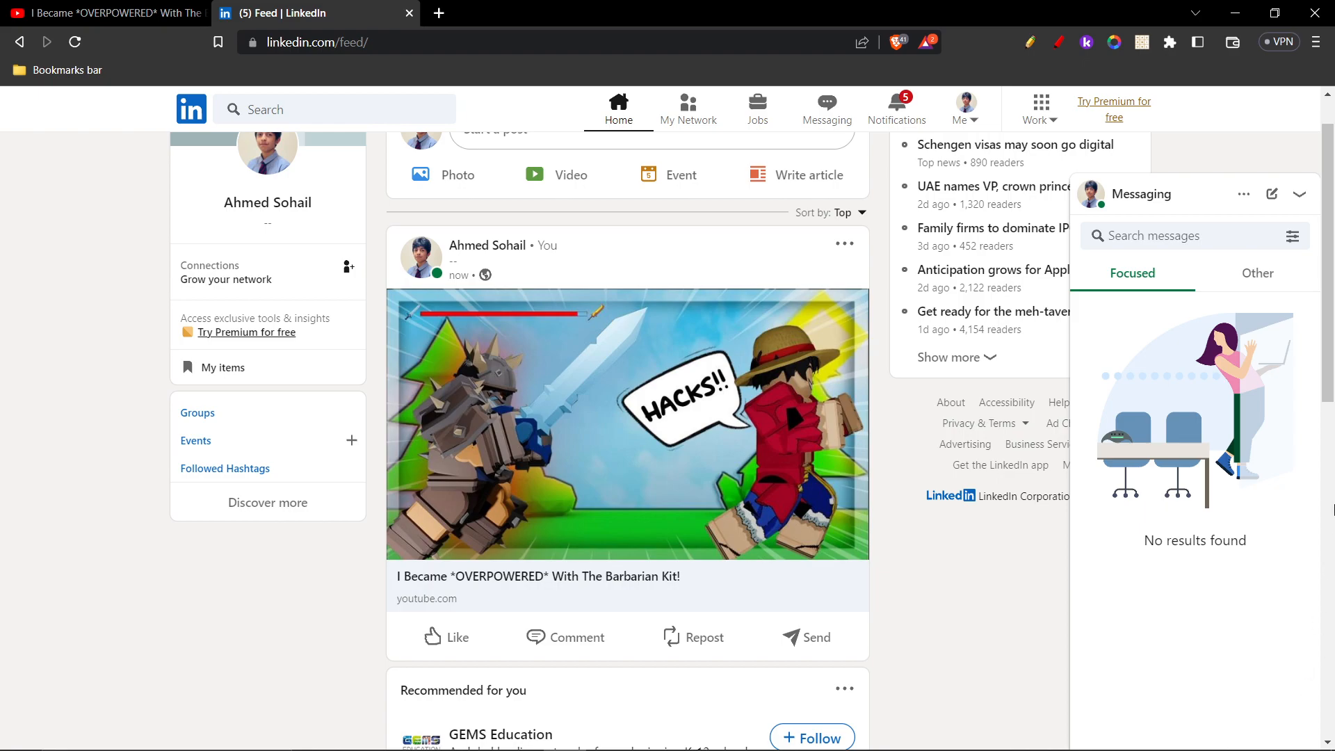
{"action": "mouse_move", "coordinate": [968, 116]}
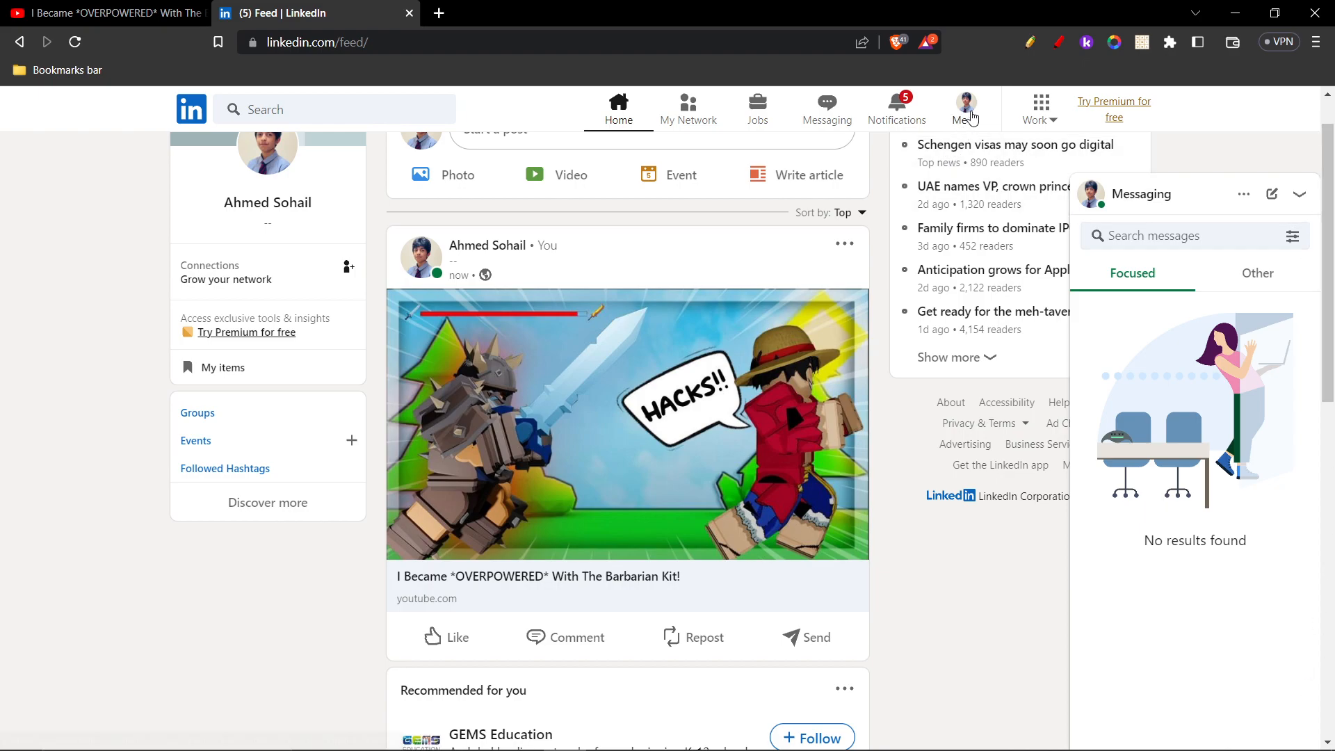
Go to your own LinkedIn profile from the Me menu
{"action": "left_click", "coordinate": [965, 109]}
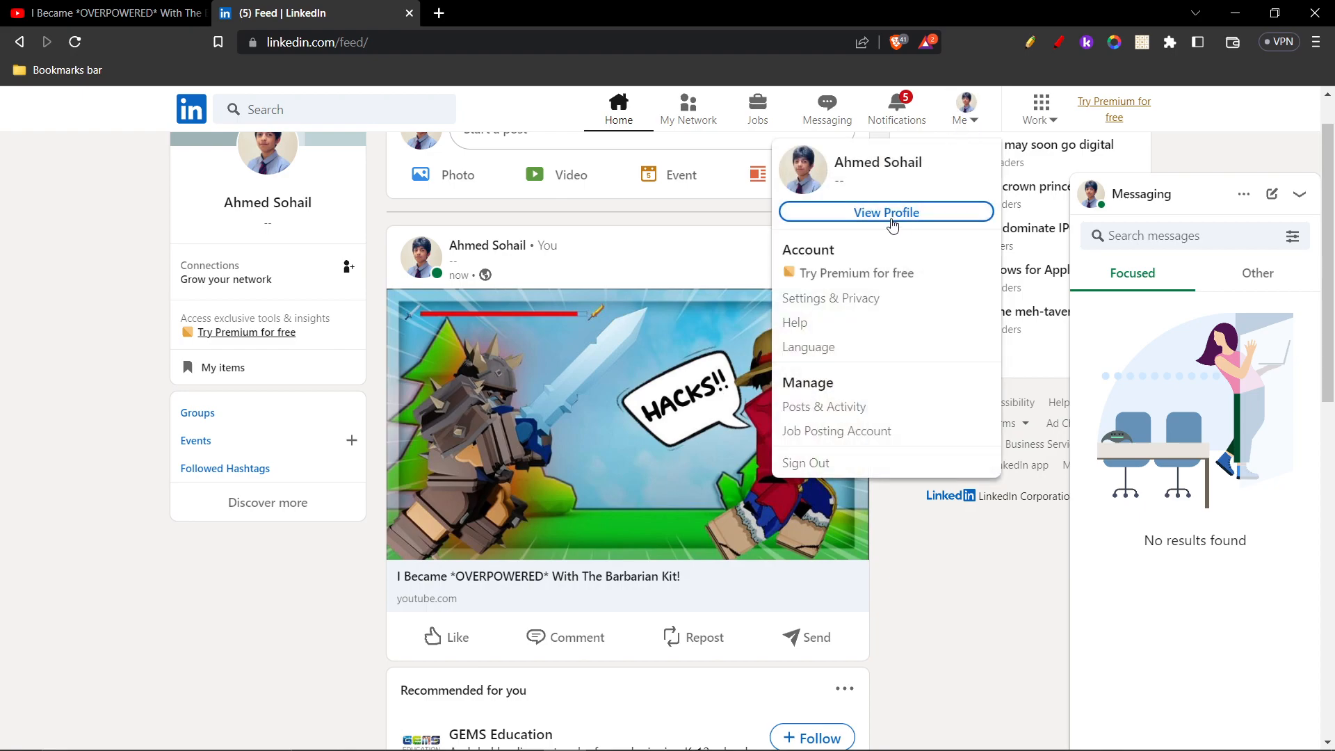
{"action": "left_click", "coordinate": [886, 211]}
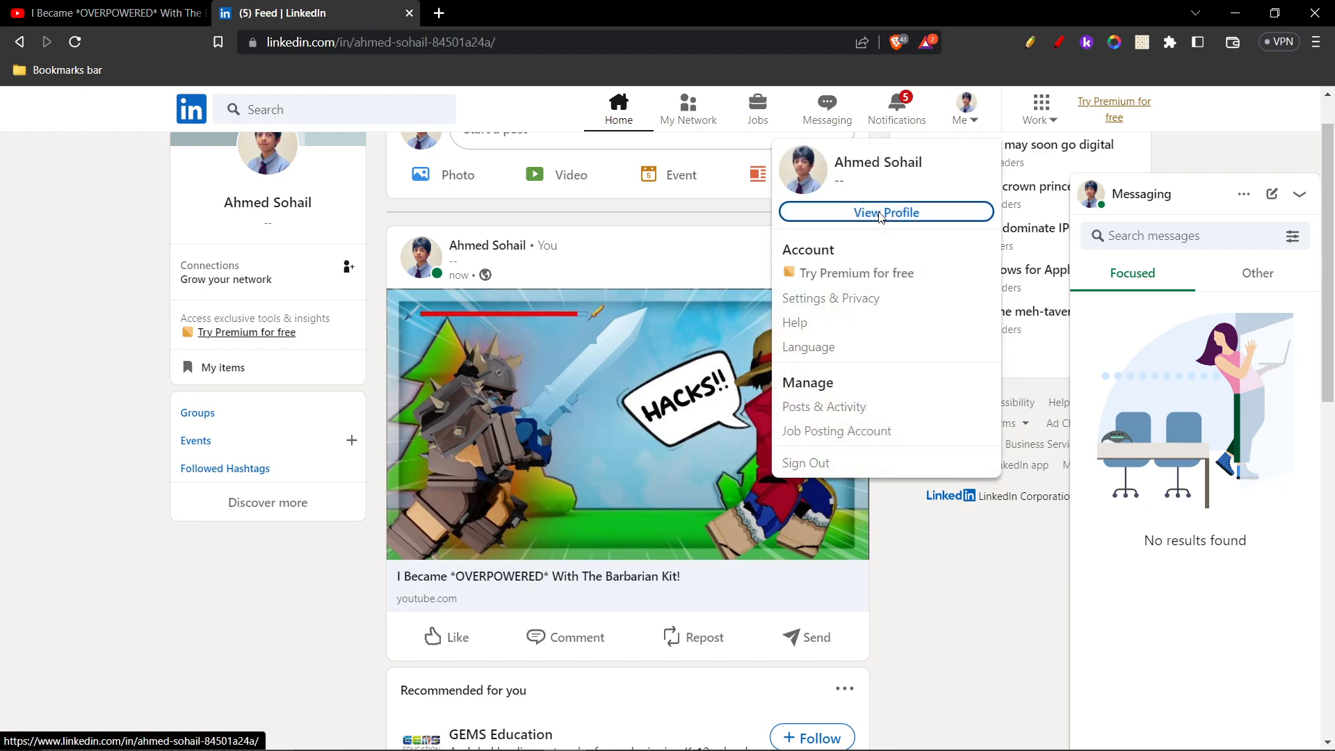
Bring the Experience section into view and reveal its add-position options
{"action": "left_click", "coordinate": [884, 211]}
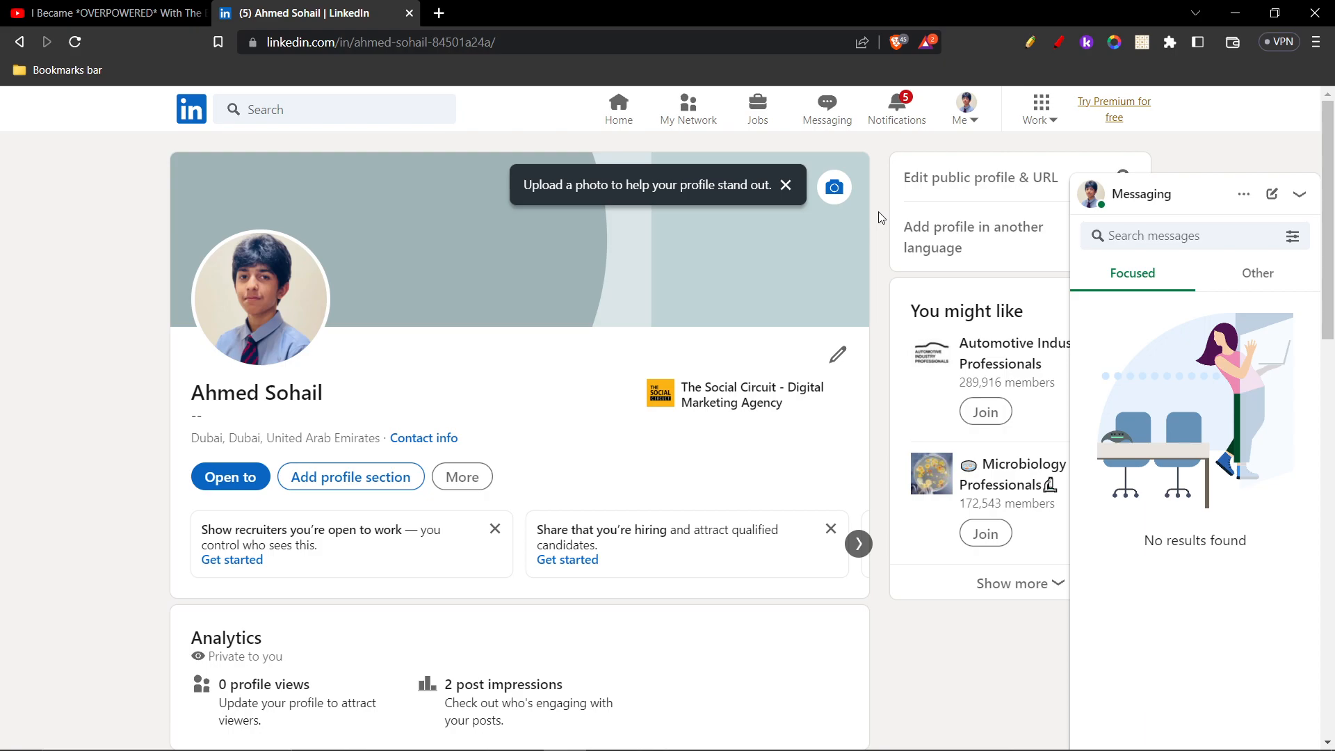
{"action": "scroll", "scroll_direction": "down", "scroll_amount": 3}
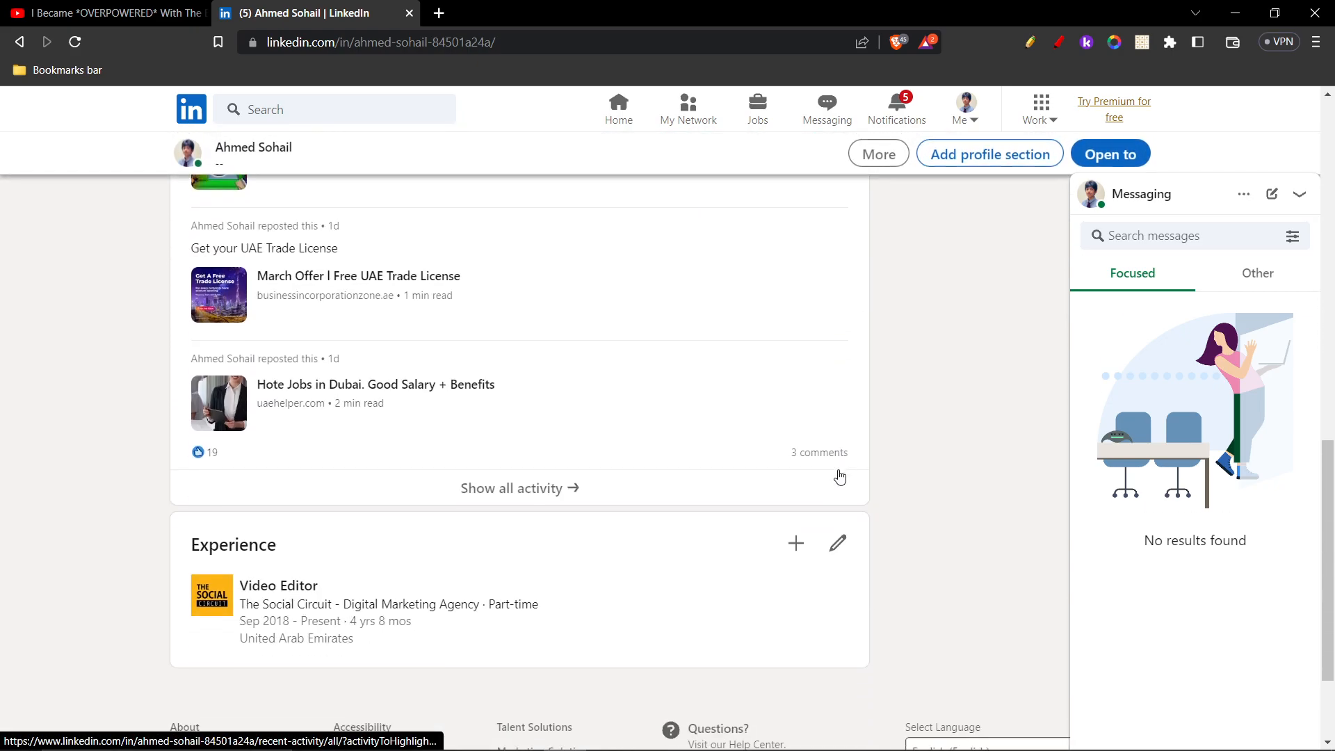
{"action": "scroll", "scroll_direction": "down", "scroll_amount": 3}
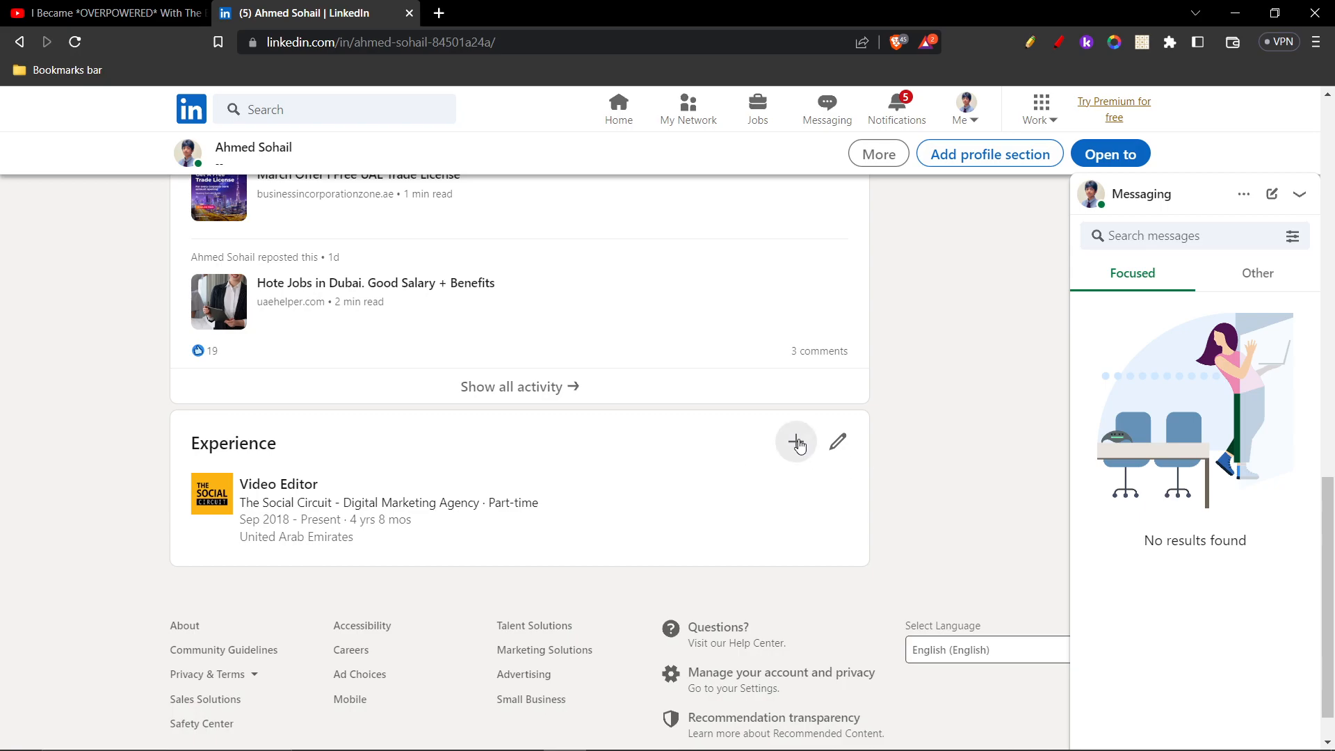
{"action": "left_click", "coordinate": [795, 442]}
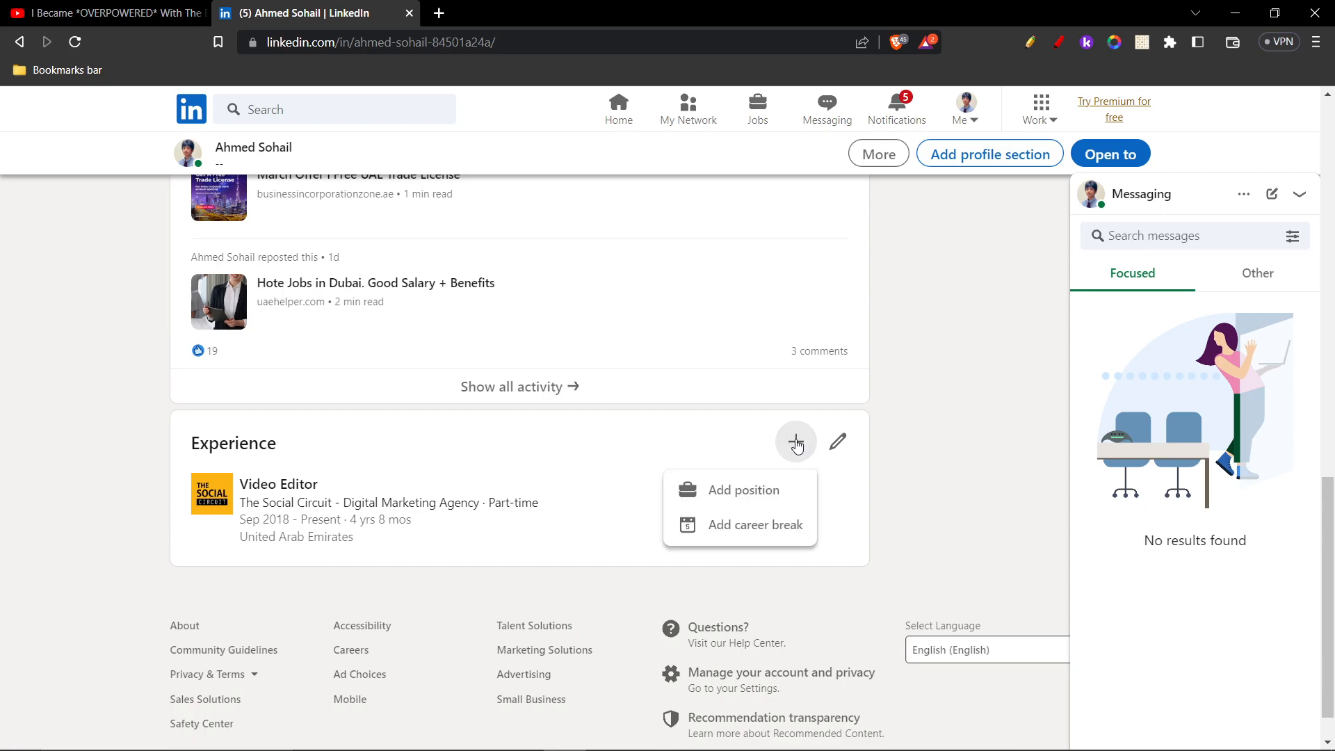
Start a new position titled Graphic Designer with employment type Part-time
{"action": "left_click", "coordinate": [744, 490]}
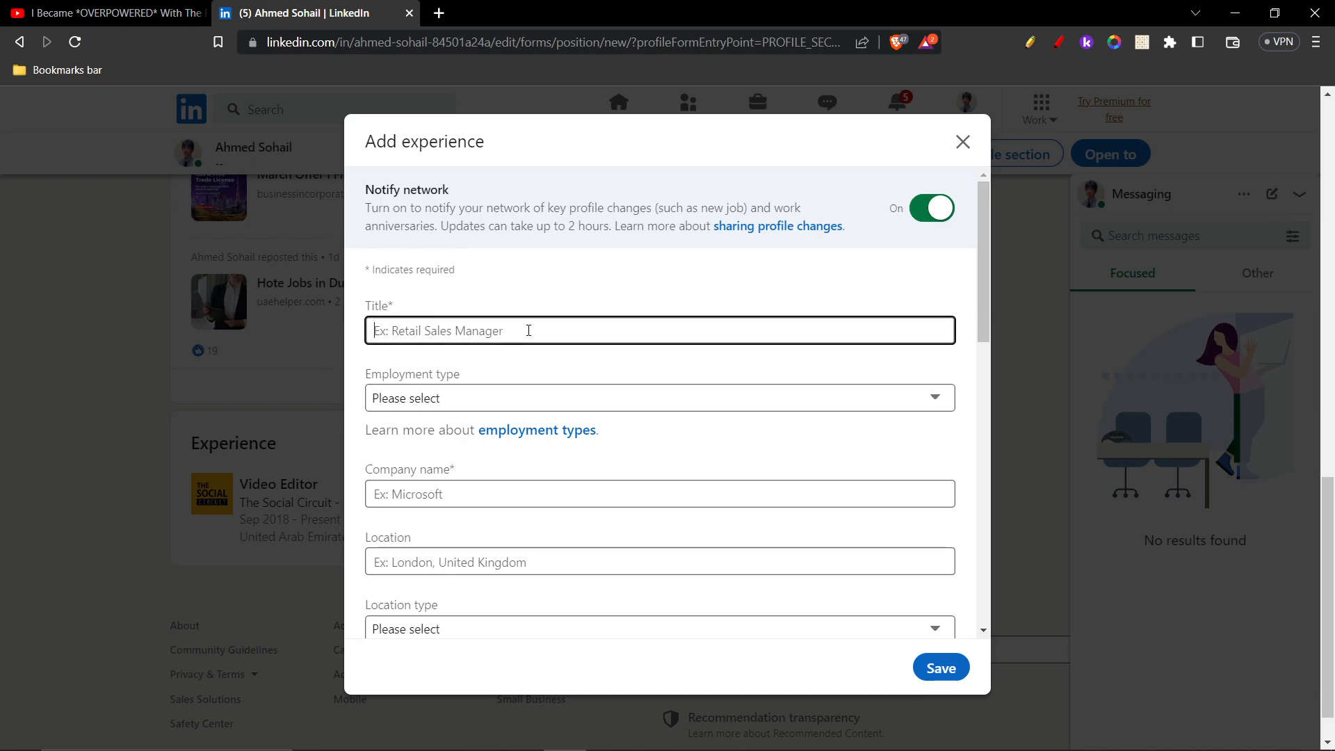
{"action": "type", "text": "Grap"}
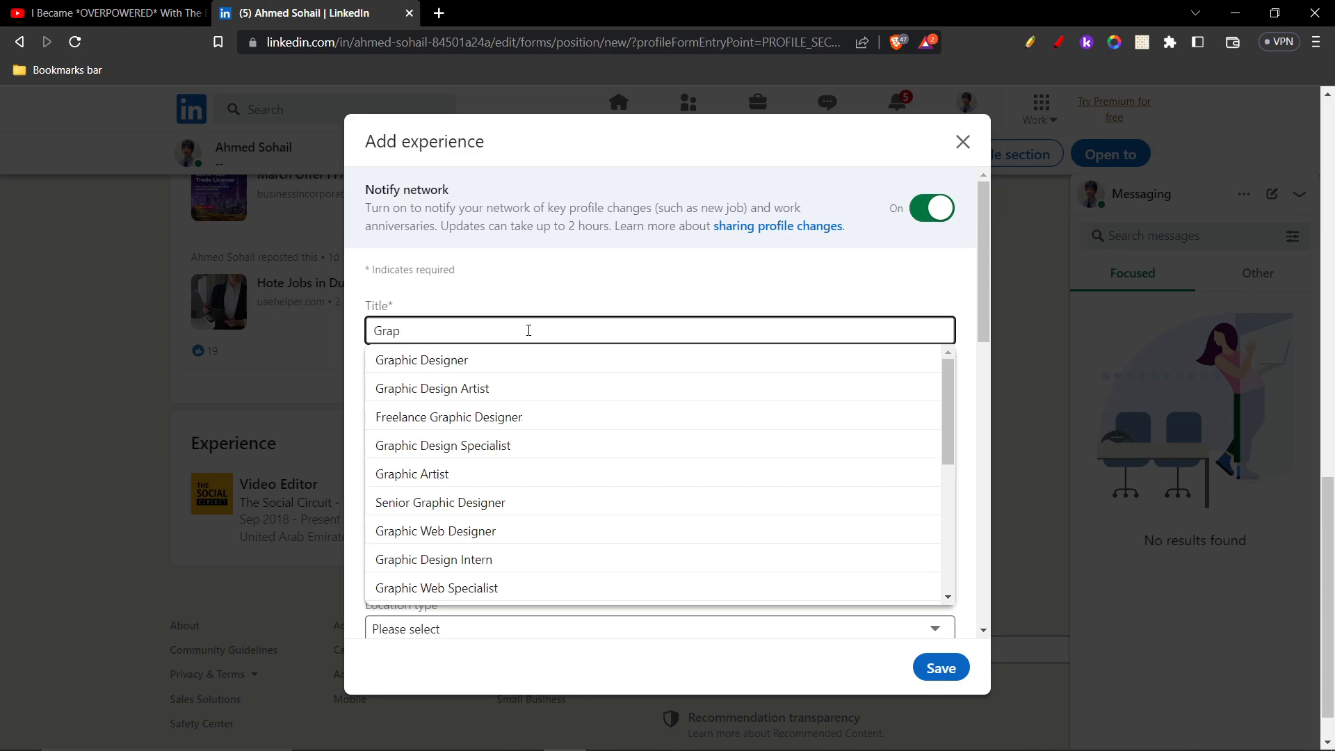
{"action": "left_click", "coordinate": [420, 359]}
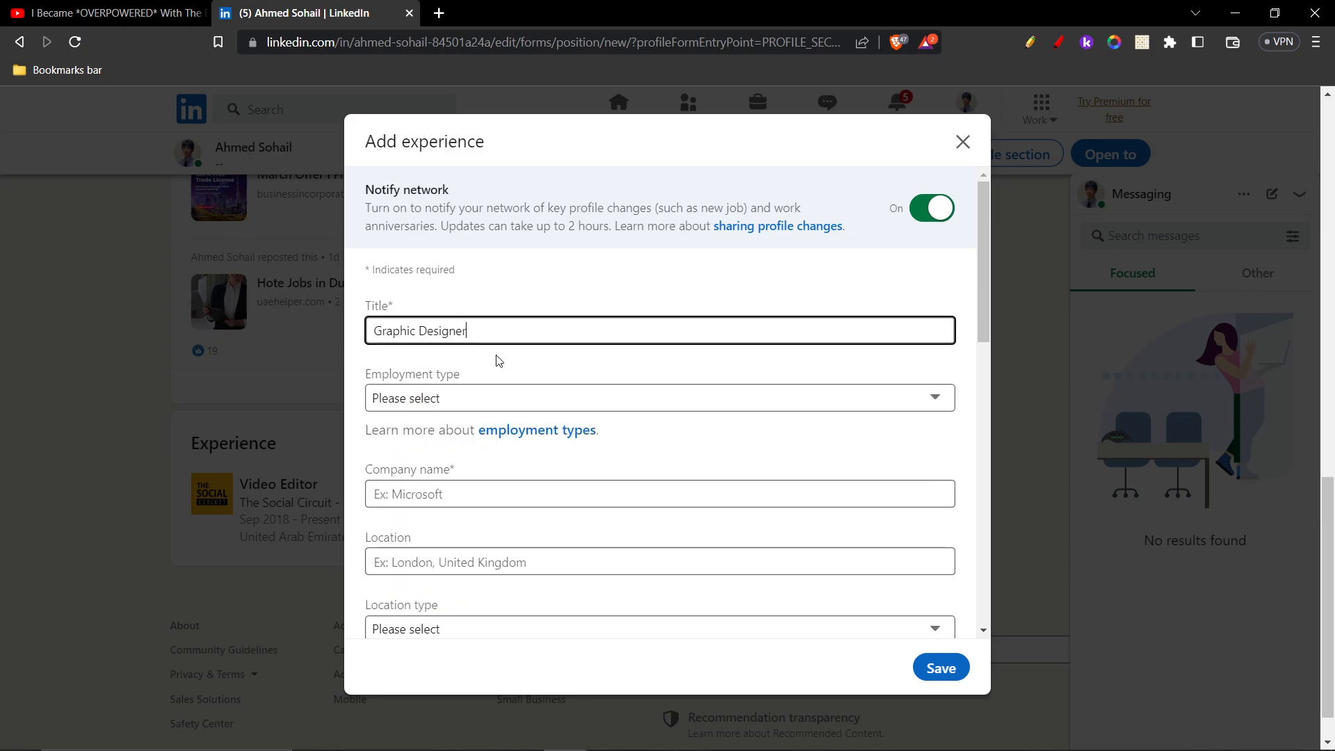
{"action": "left_click", "coordinate": [658, 398]}
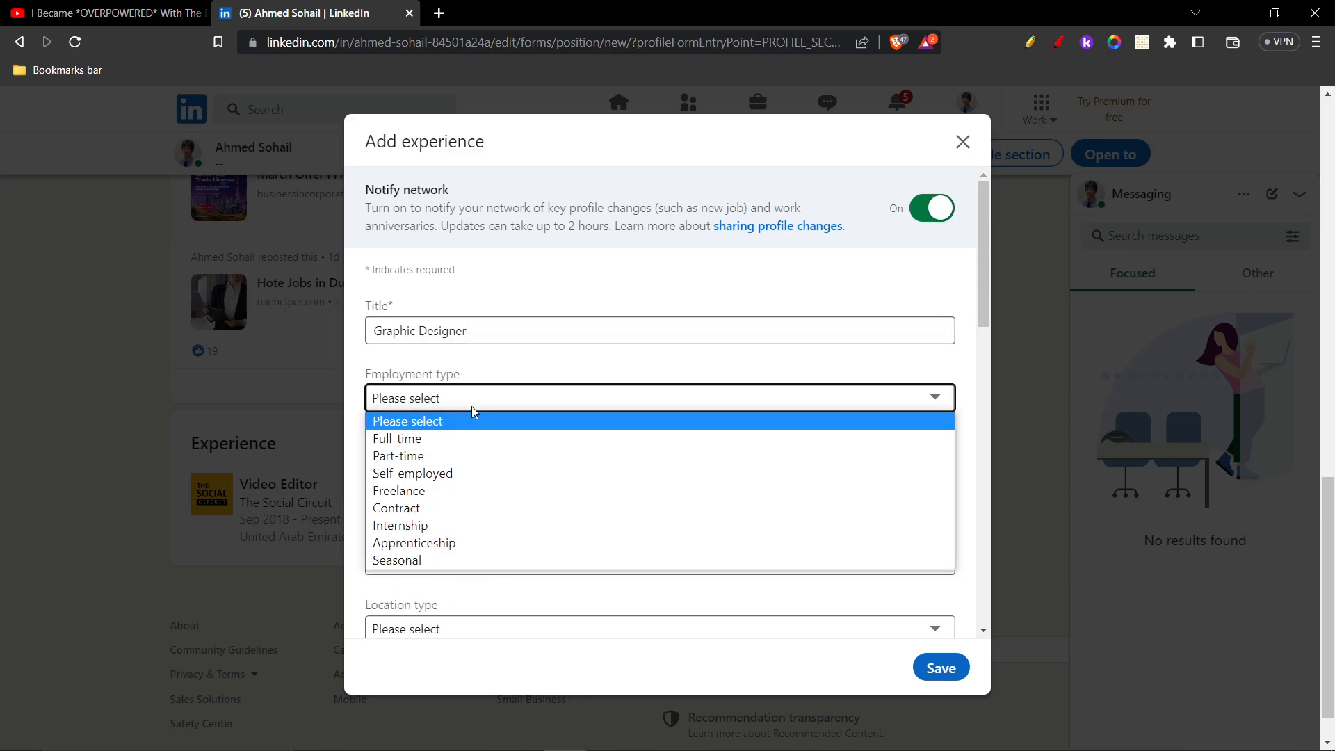
{"action": "left_click", "coordinate": [397, 456]}
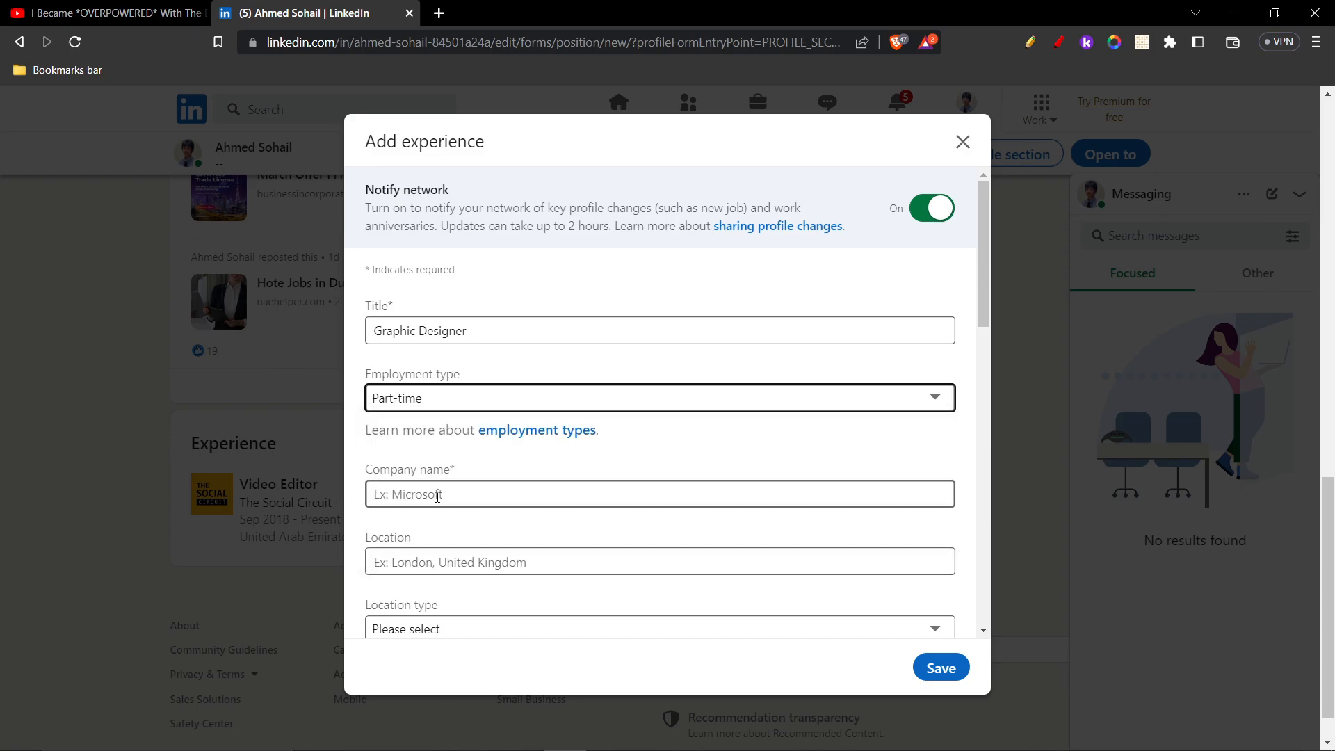
Set company The Social Circuit - Digital Marketing Agency, location United Arab Emirates, Remote, currently working there
{"action": "left_click", "coordinate": [658, 494]}
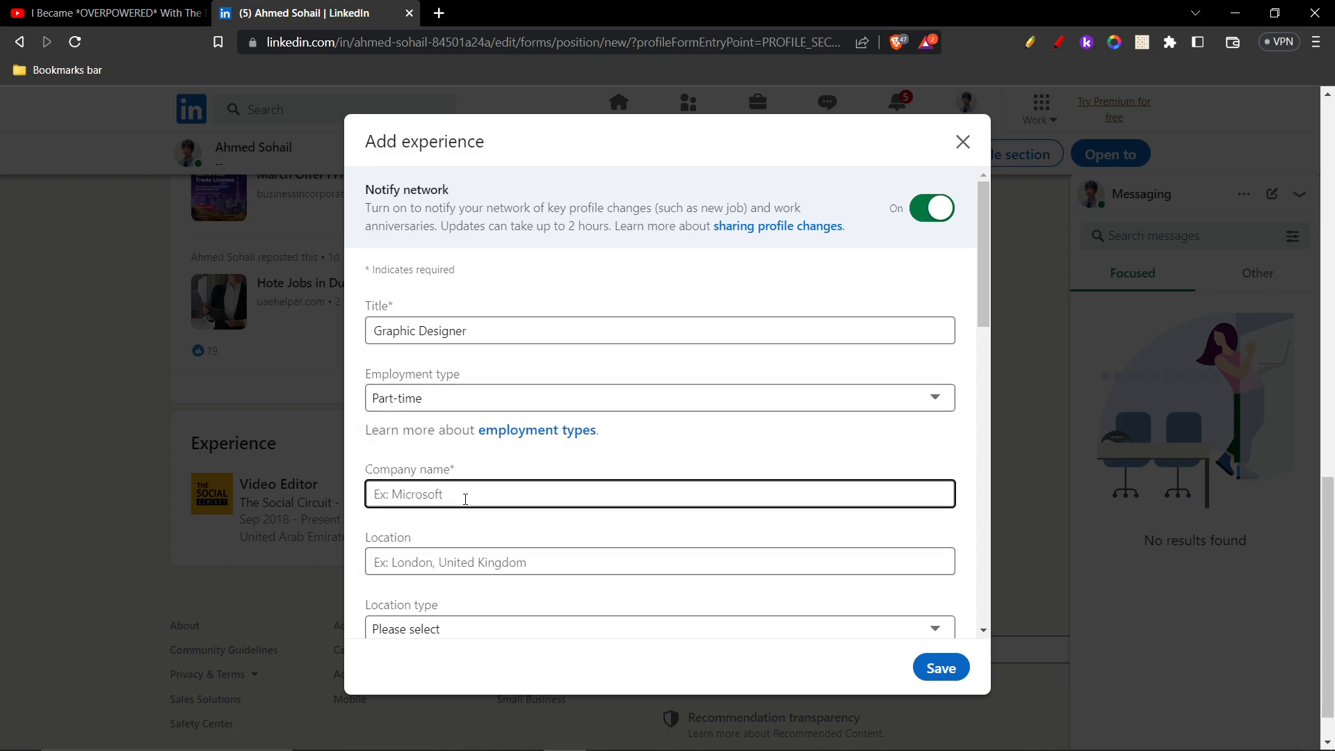
{"action": "type", "text": "The Social"}
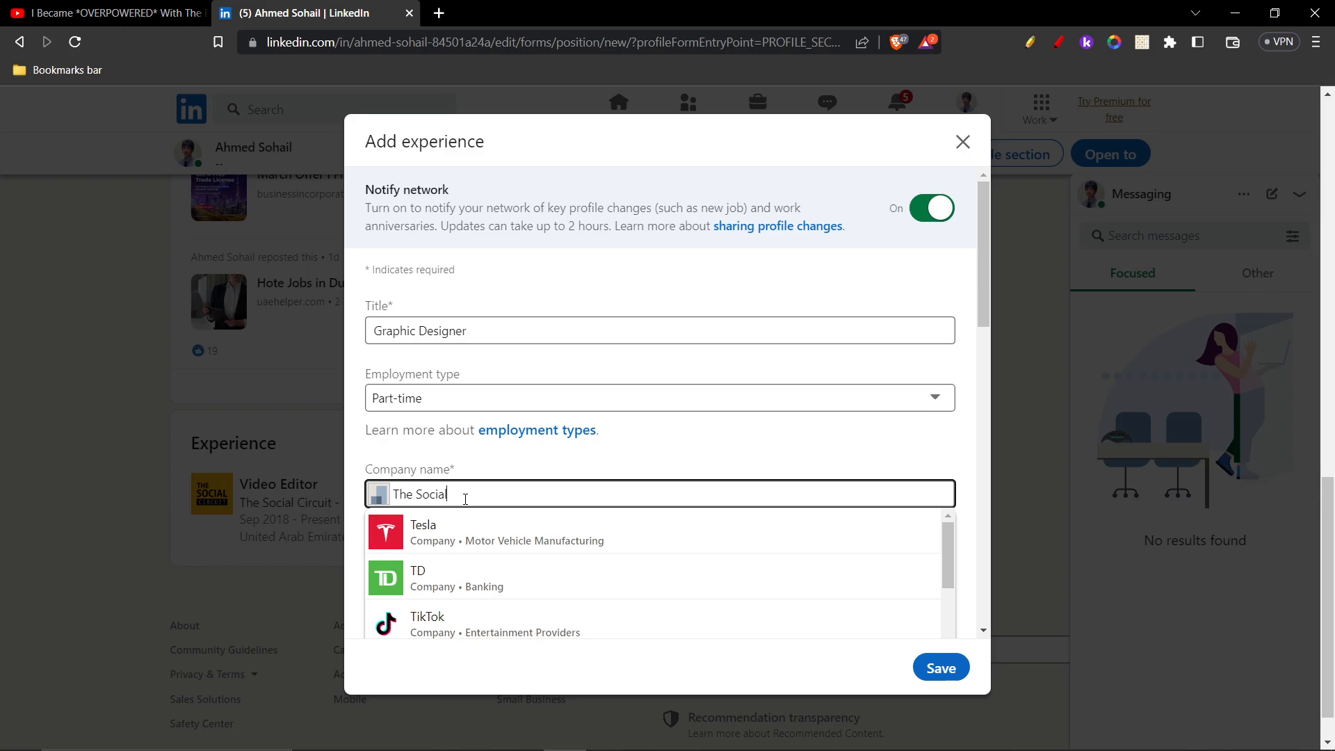
{"action": "type", "text": "The Social Circuit - Digital Marketing Agency"}
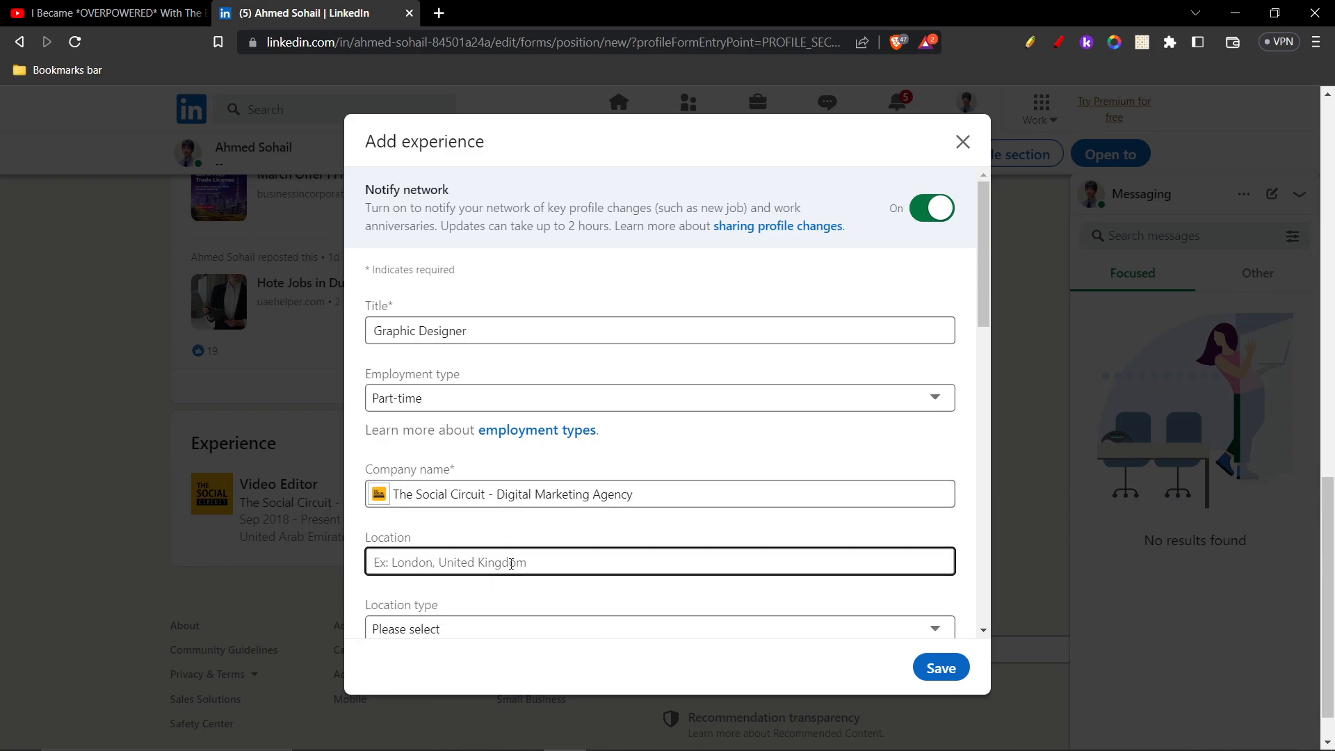
{"action": "type", "text": "United Arab Emirates"}
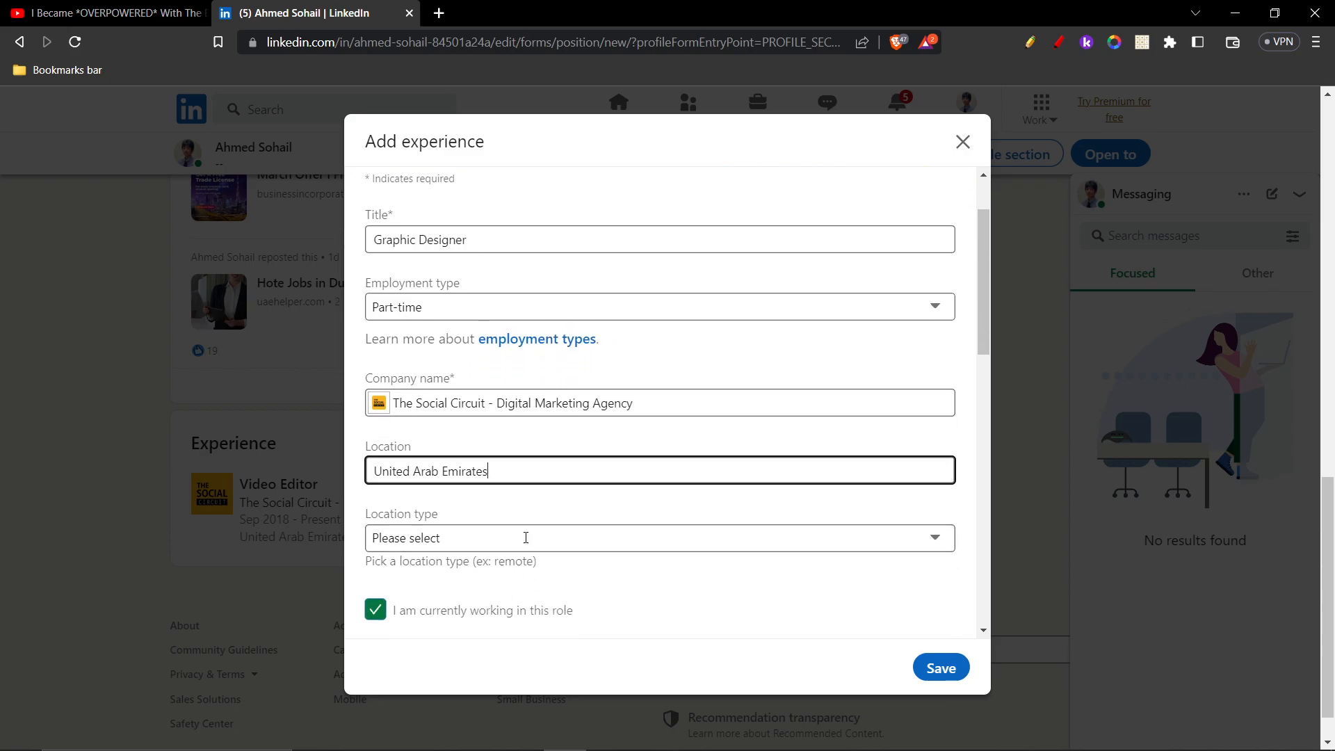
{"action": "left_click", "coordinate": [657, 536]}
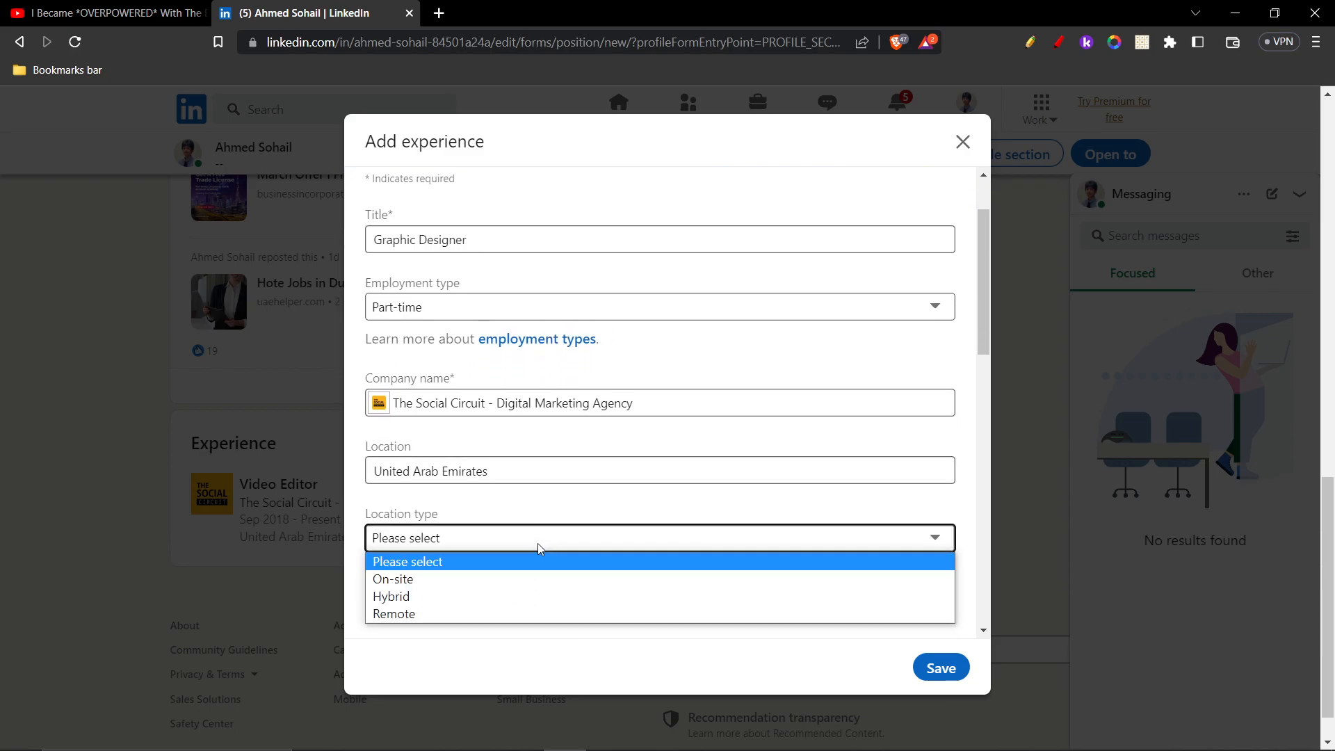
{"action": "left_click", "coordinate": [393, 613]}
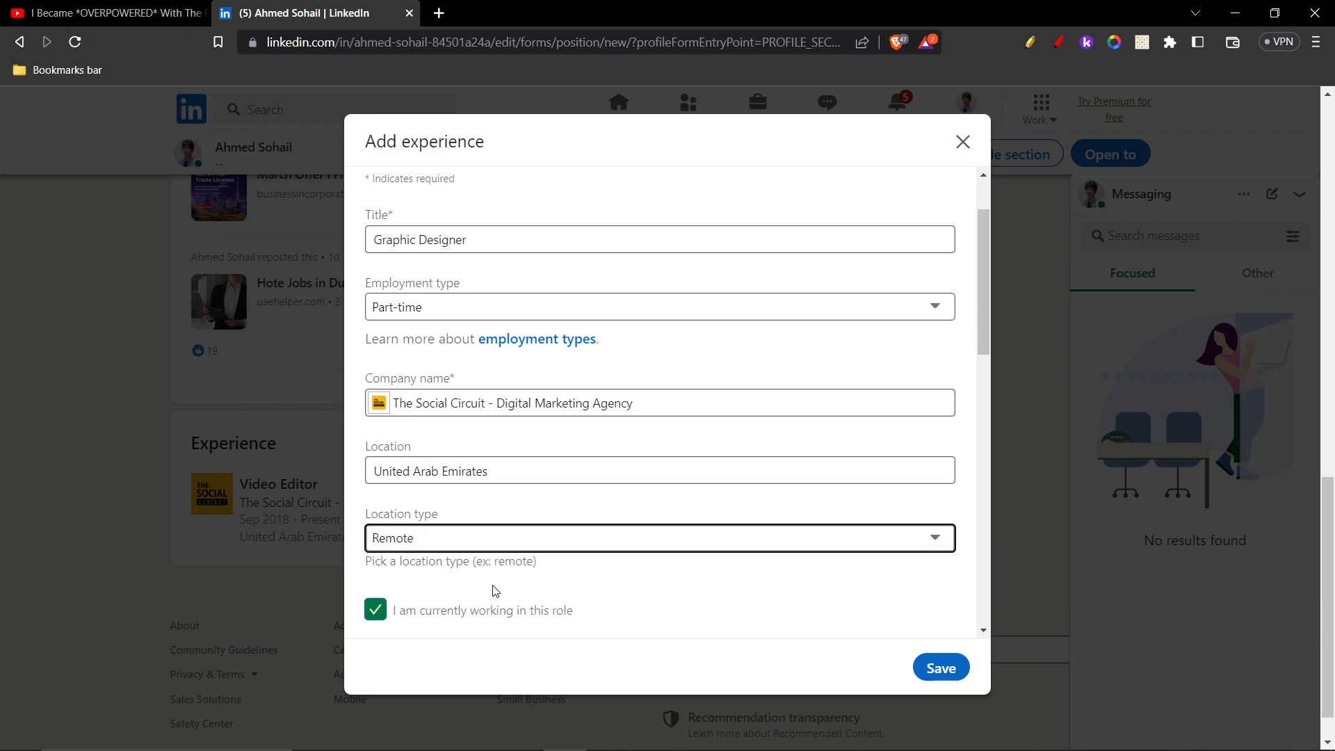
Set the position's start date to September 2020 and review the rest of the form
{"action": "scroll", "scroll_direction": "down", "scroll_amount": 3}
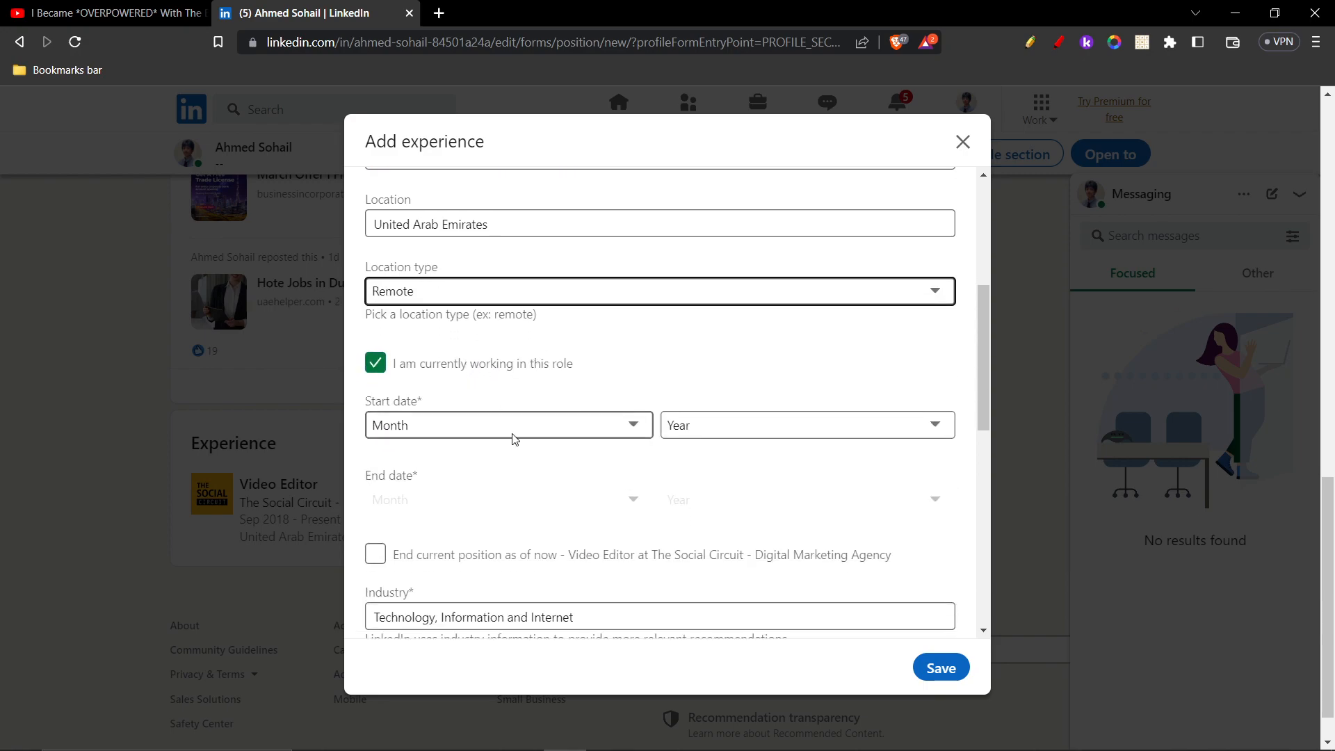
{"action": "left_click", "coordinate": [506, 425]}
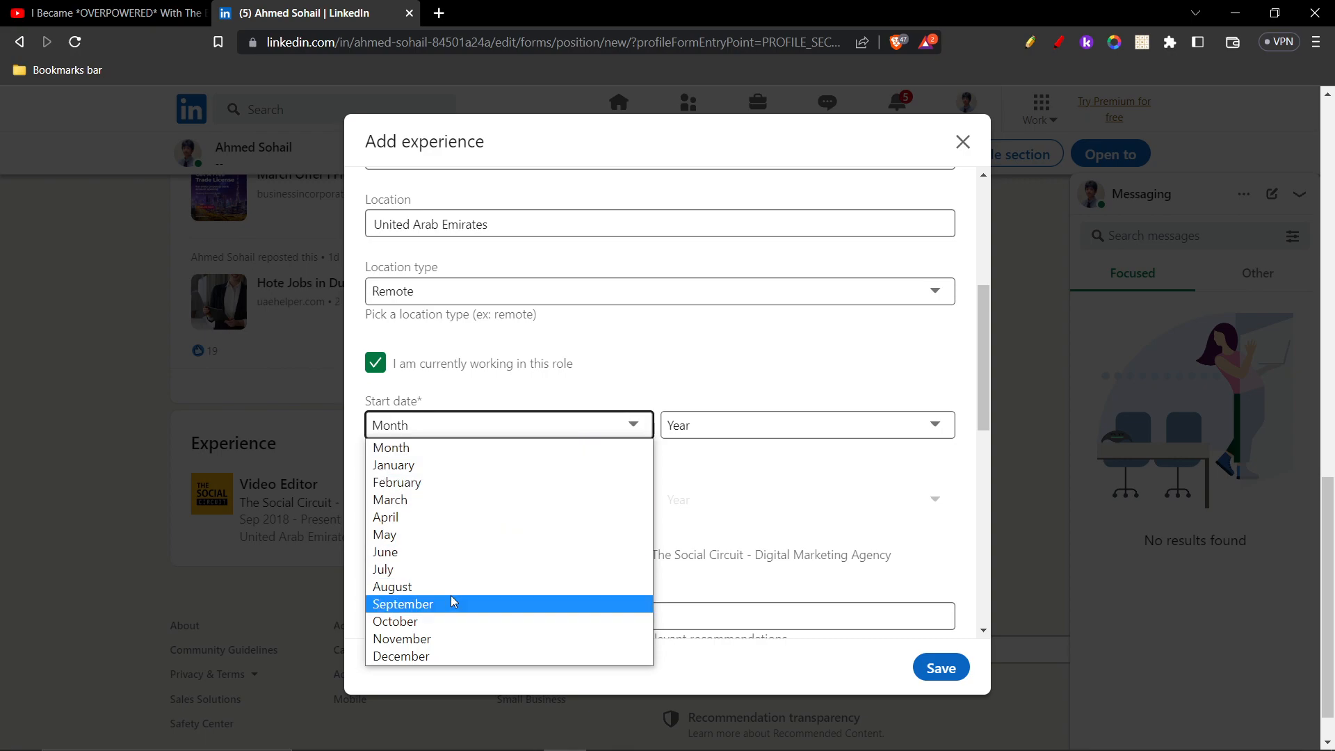
{"action": "left_click", "coordinate": [403, 604]}
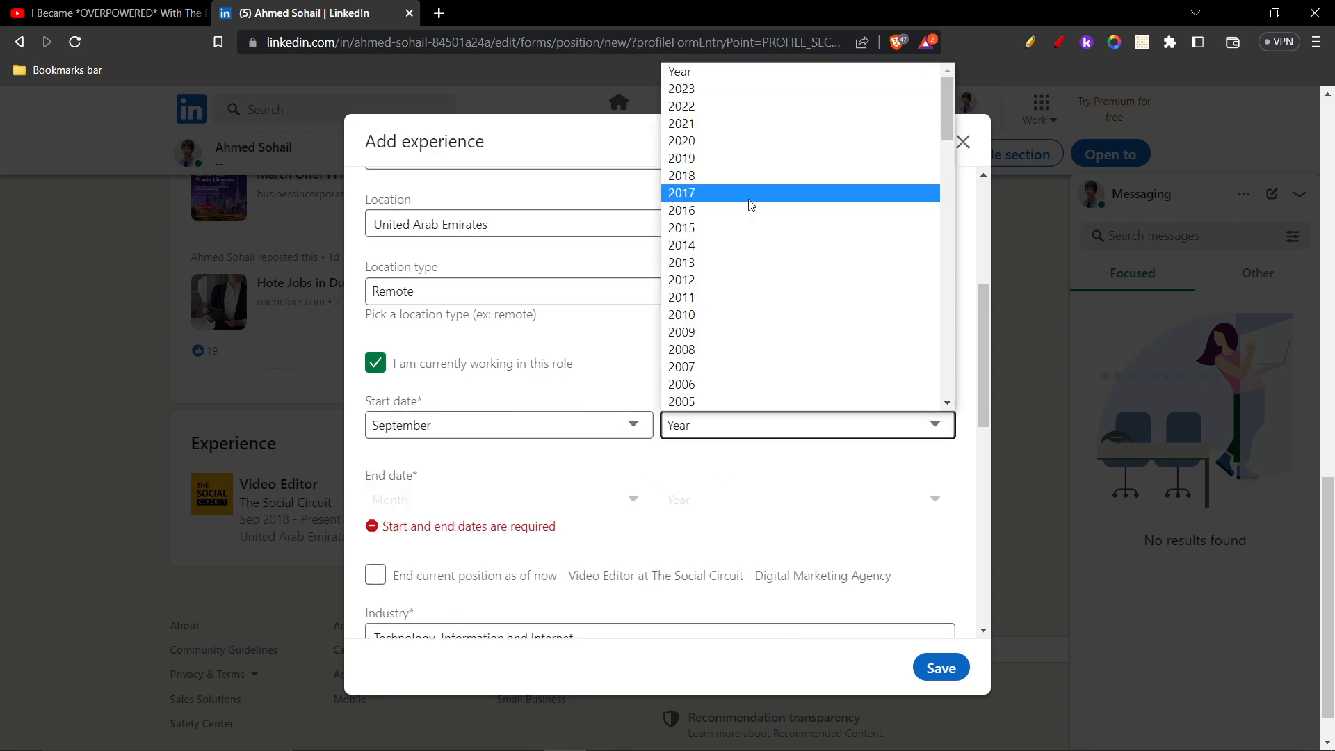
{"action": "left_click", "coordinate": [682, 140]}
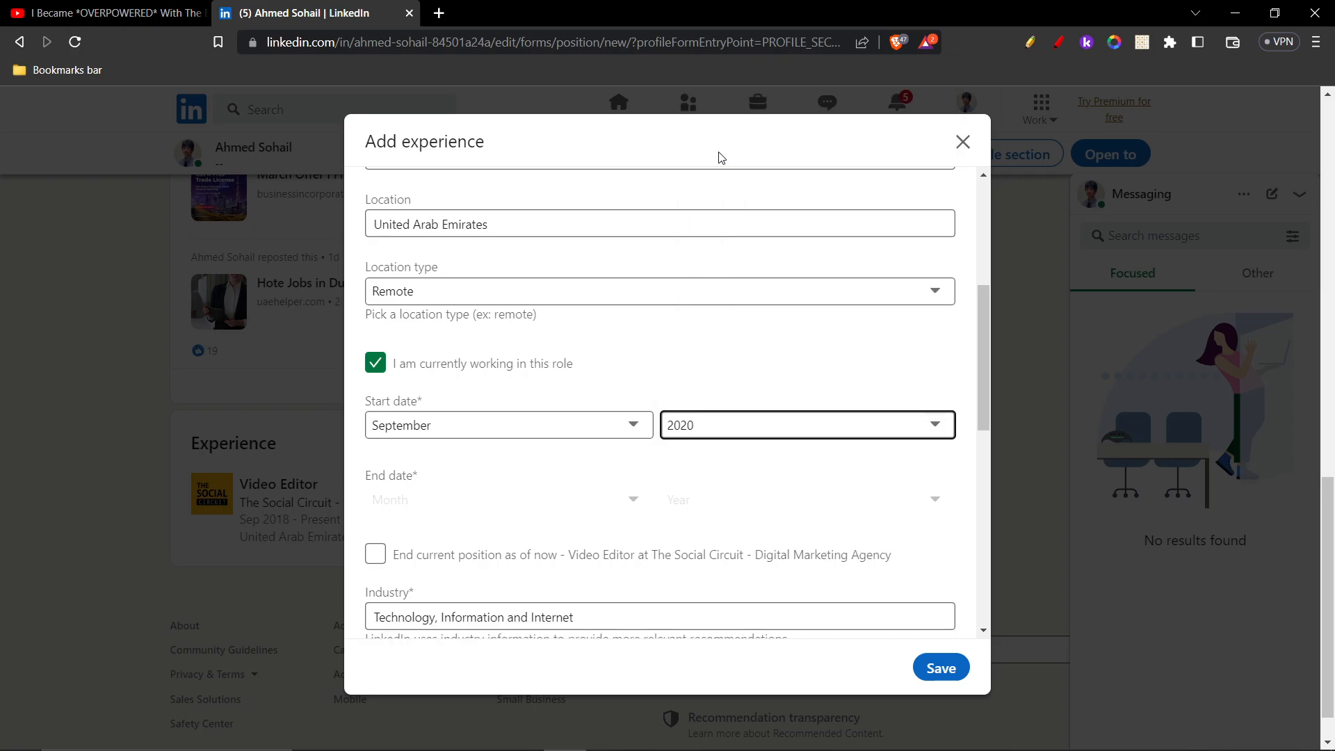
{"action": "scroll", "scroll_direction": "down", "scroll_amount": 3}
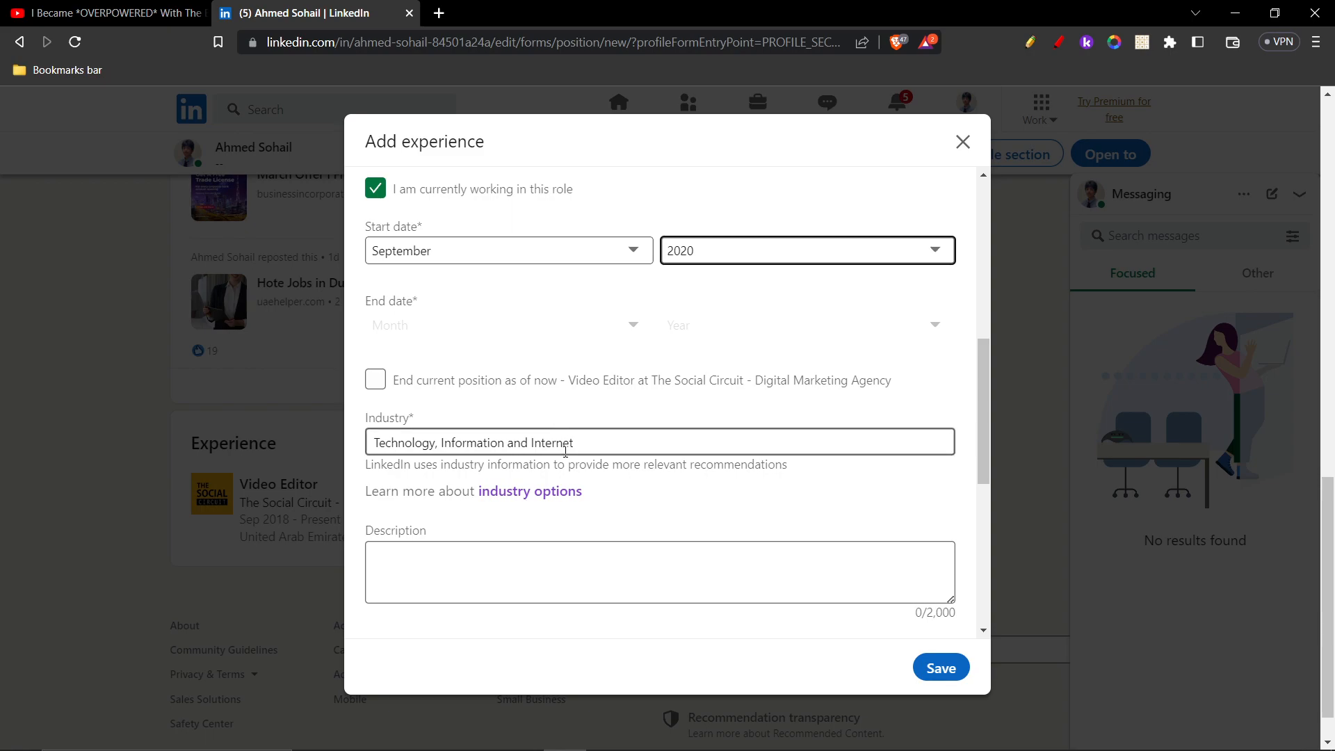
{"action": "scroll", "scroll_direction": "down", "scroll_amount": 3}
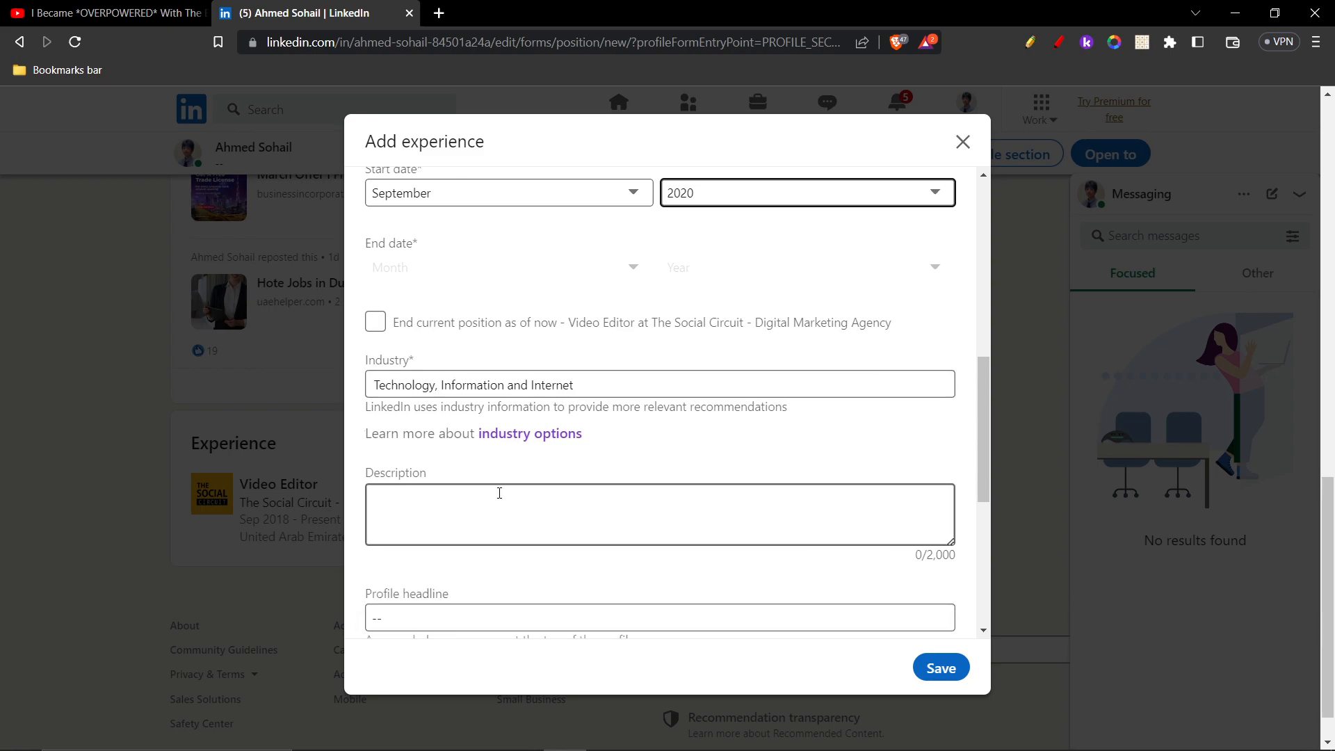
{"action": "scroll", "scroll_direction": "down", "scroll_amount": 3}
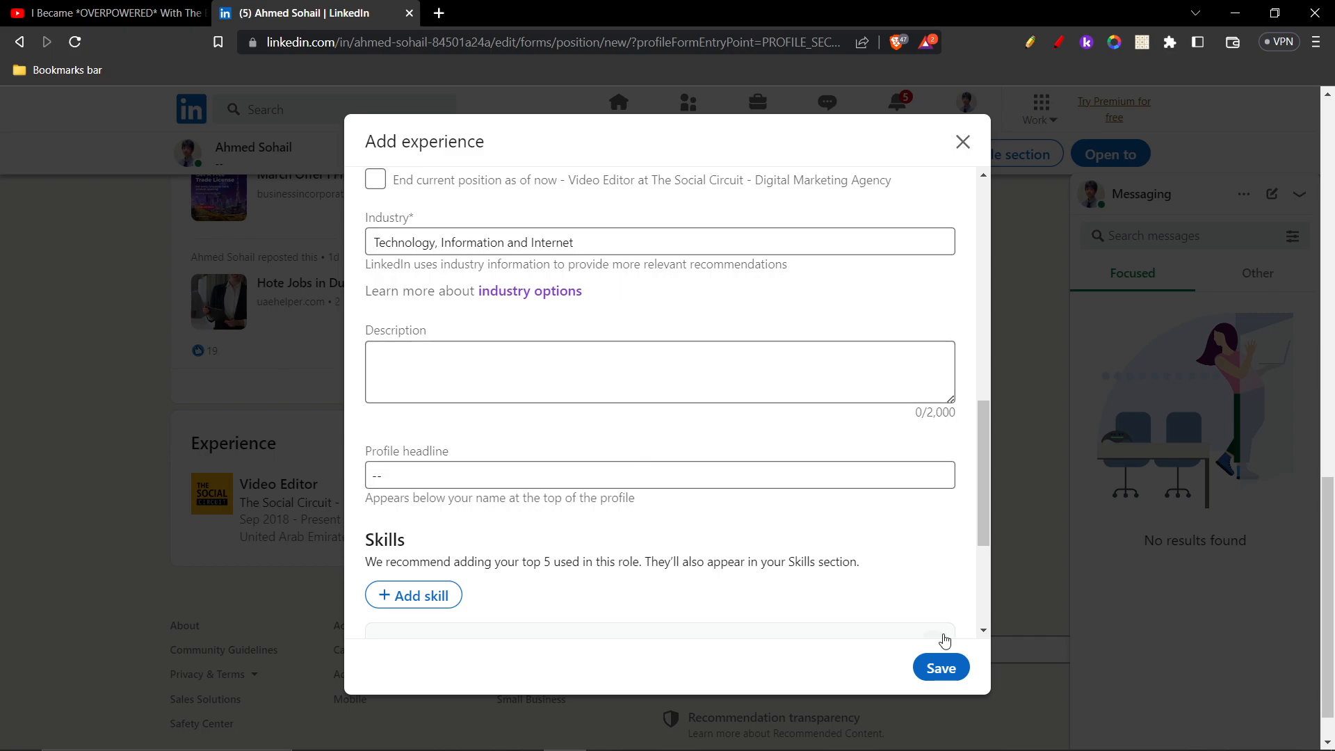
Save the Graphic Designer position to the Experience section
{"action": "left_click", "coordinate": [941, 666]}
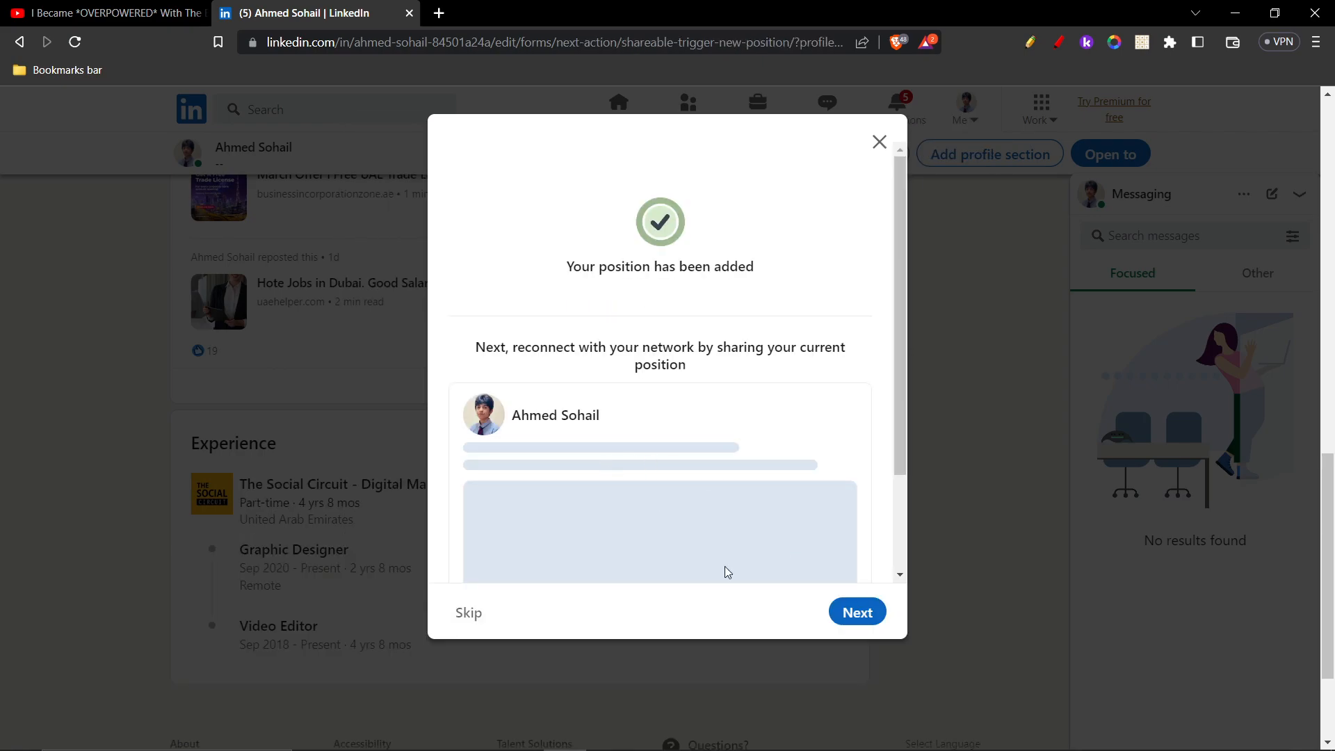
{"action": "mouse_move", "coordinate": [616, 403]}
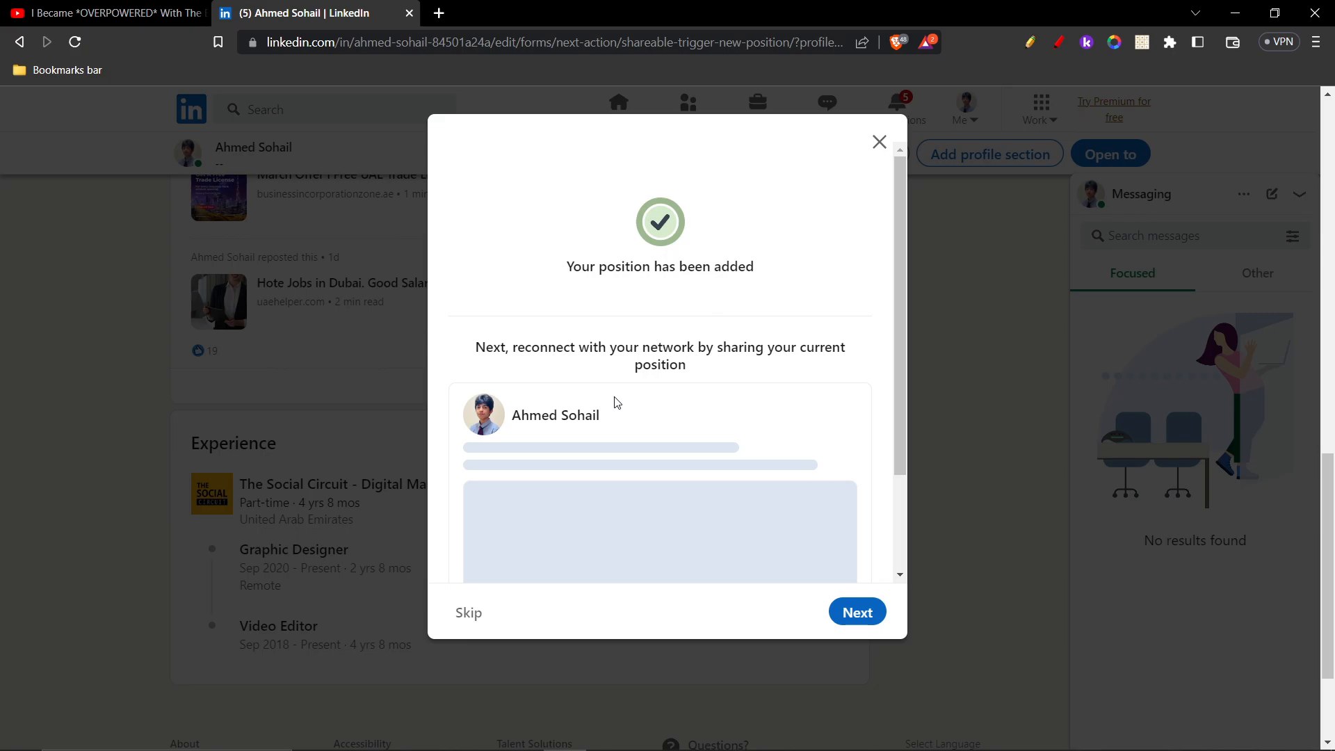
{"action": "mouse_move", "coordinate": [704, 523]}
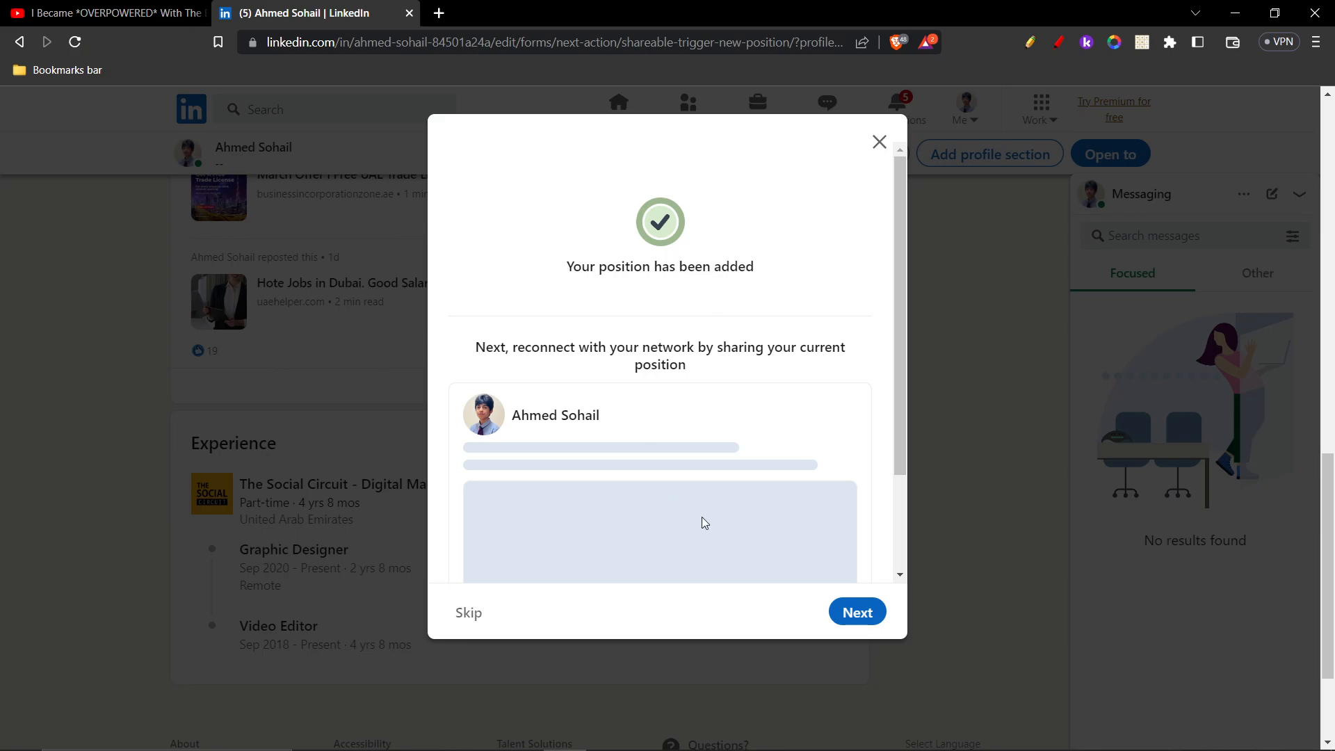
Share the new role as a post visible to Anyone with the suggested hashtags
{"action": "left_click", "coordinate": [857, 612]}
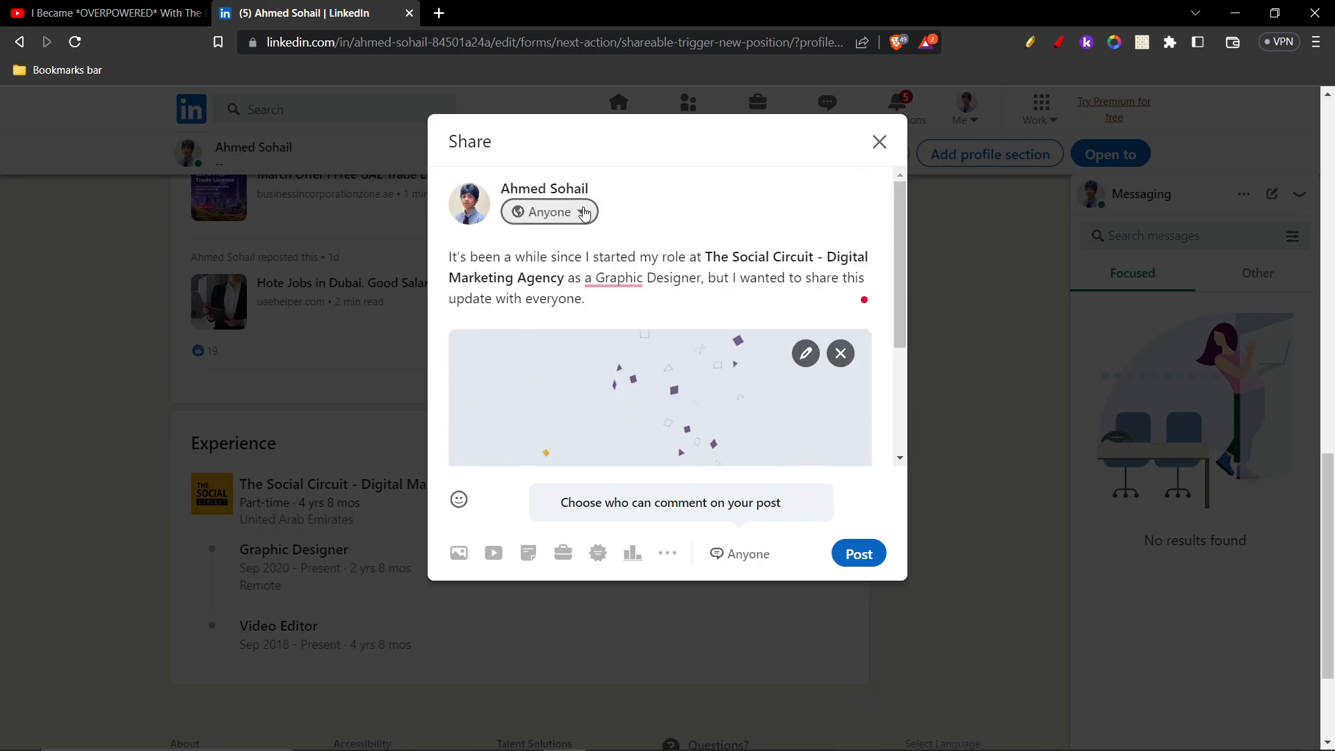
{"action": "left_click", "coordinate": [549, 212]}
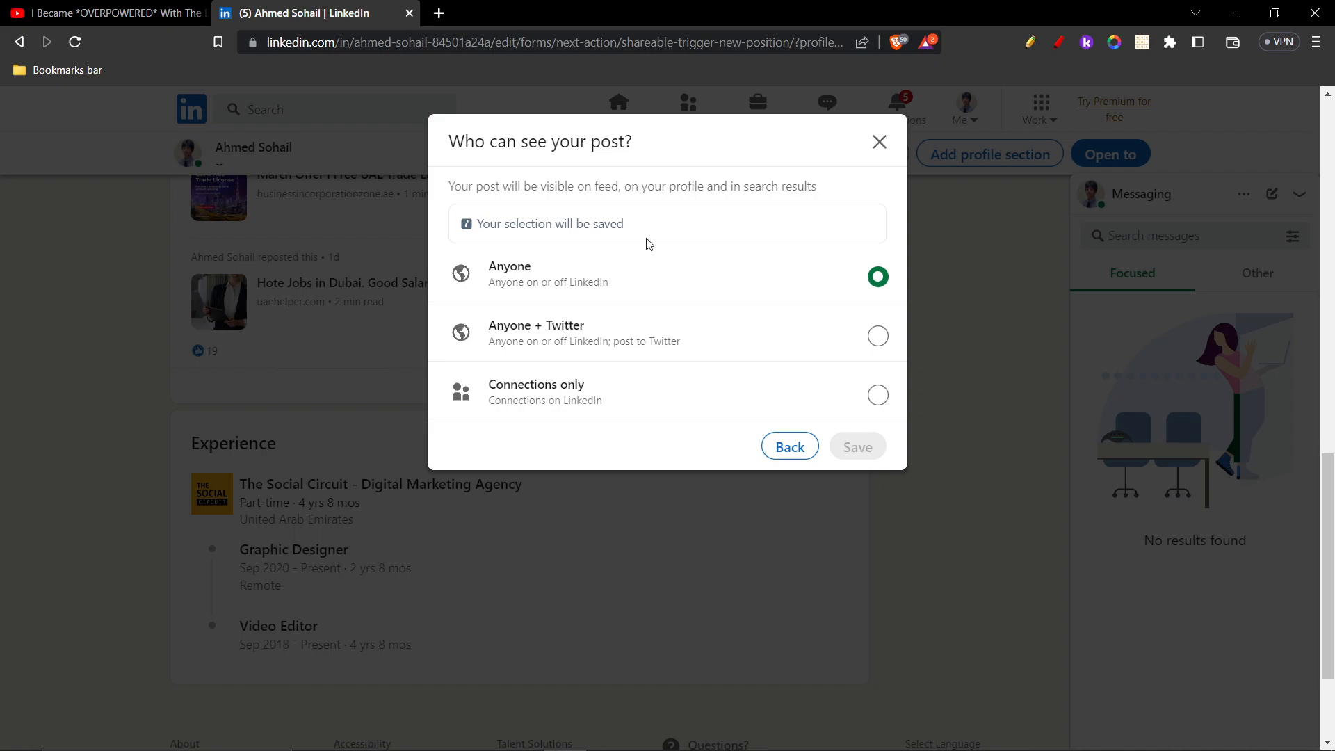
{"action": "mouse_move", "coordinate": [827, 274]}
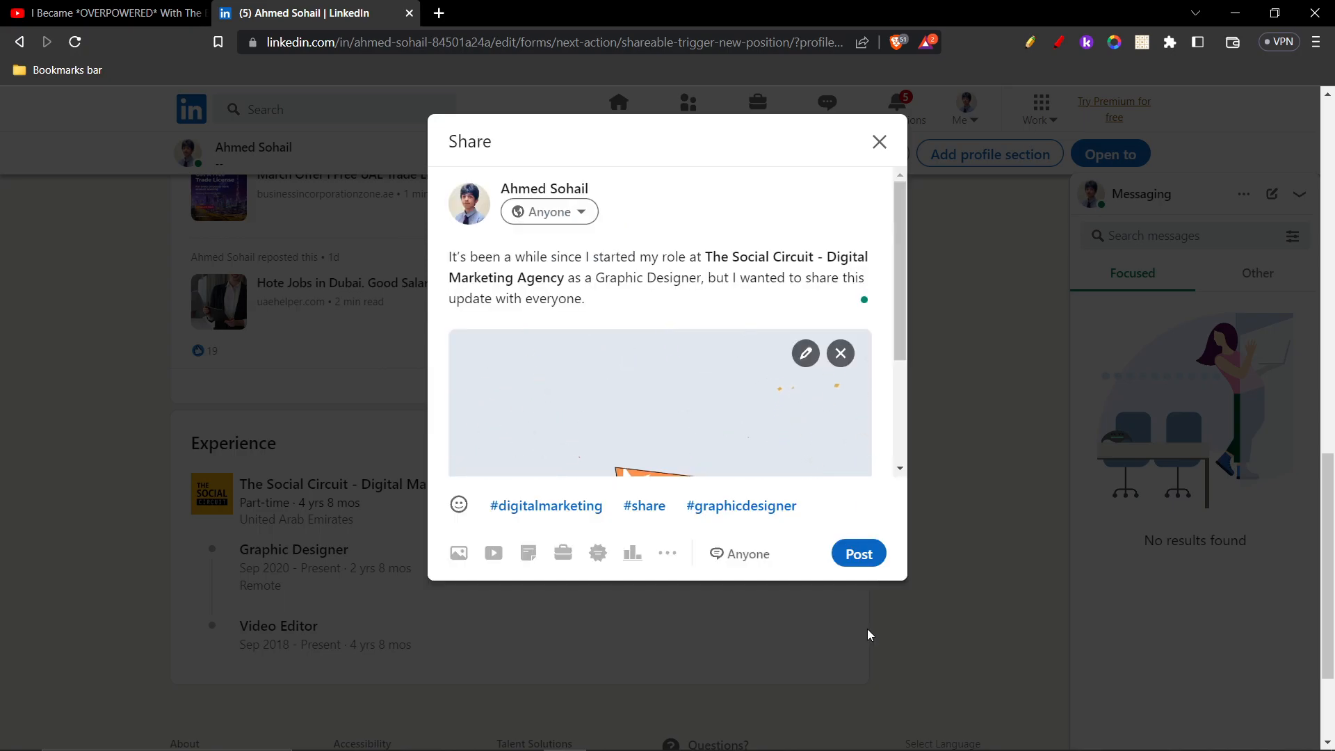
{"action": "left_click", "coordinate": [858, 554]}
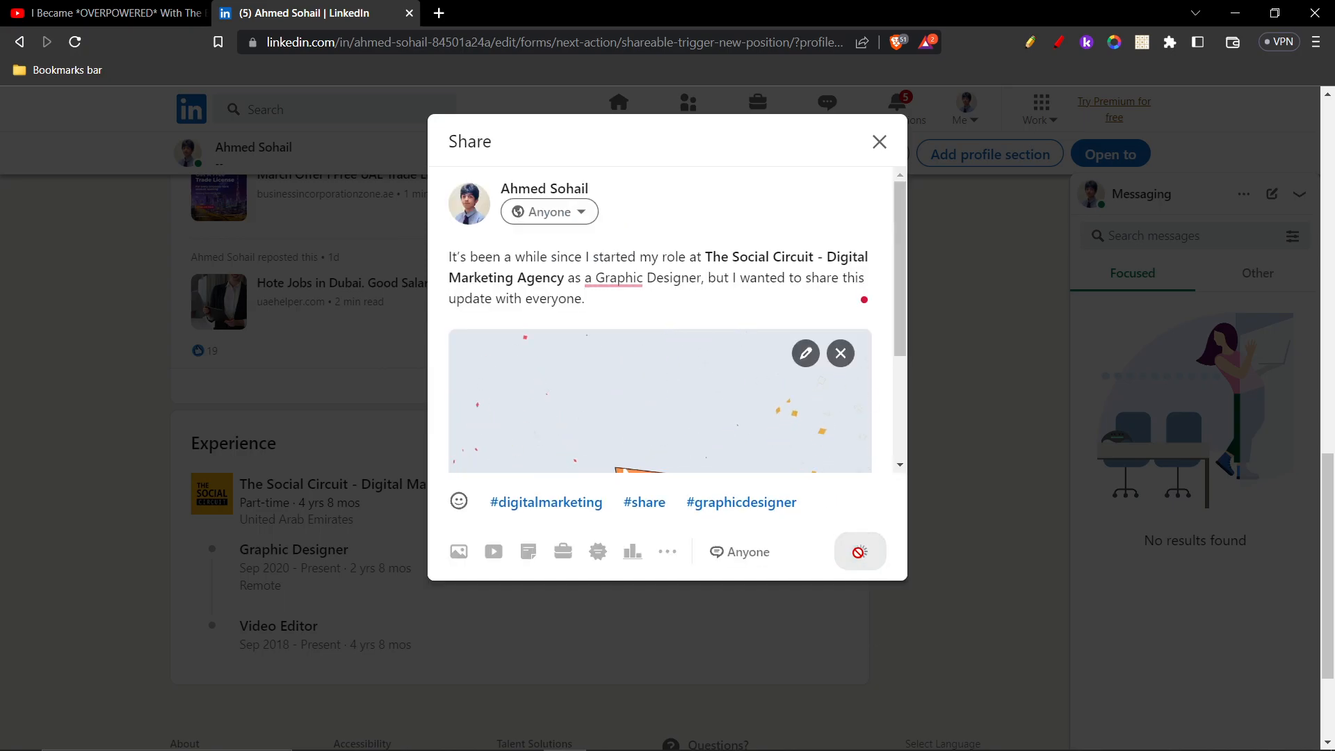
View the published announcement post on its own page
{"action": "left_click", "coordinate": [859, 552]}
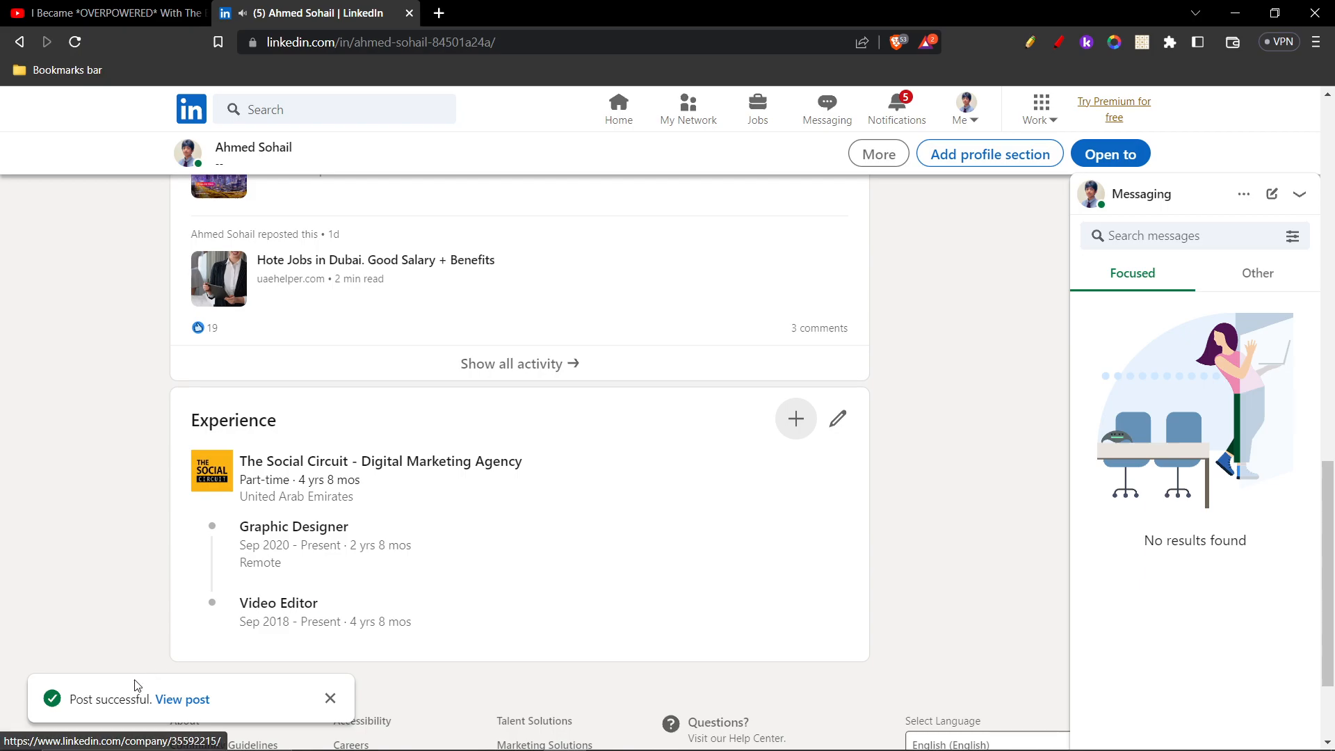
{"action": "left_click", "coordinate": [181, 700]}
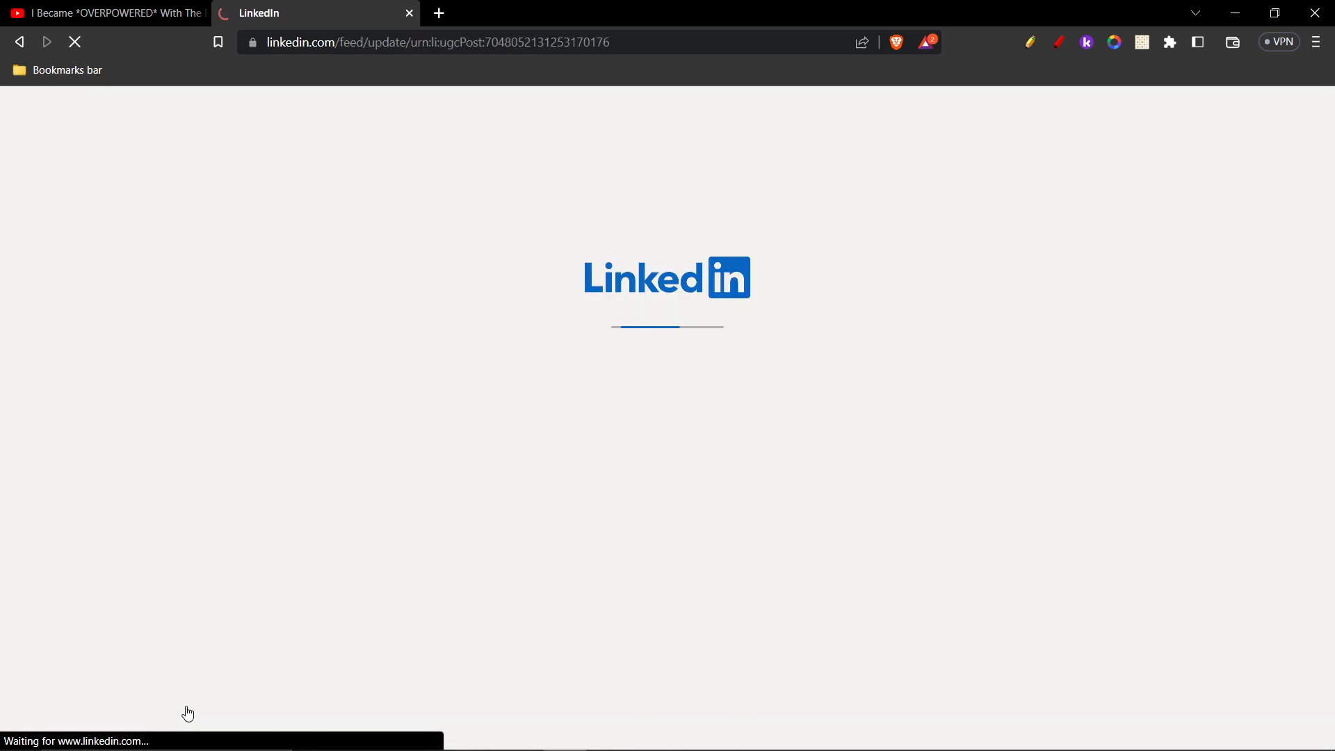